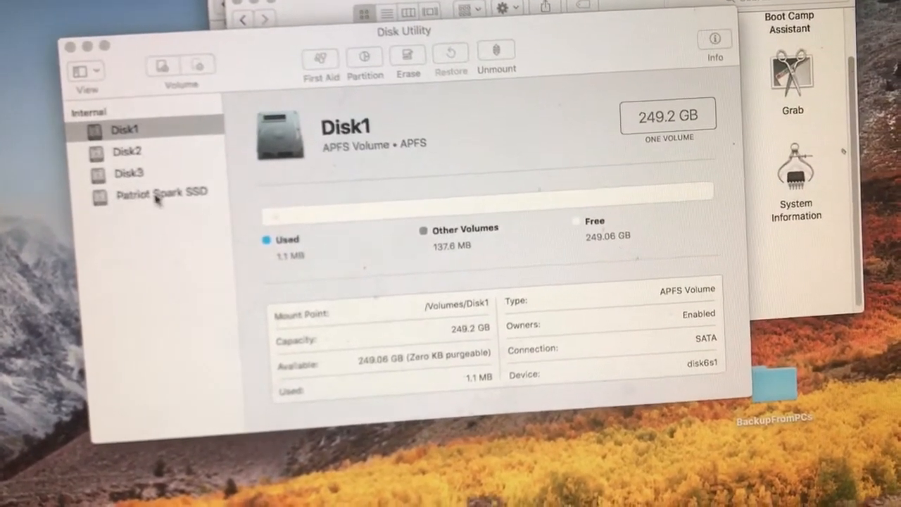
Step: Compare the details of Patriot Spark SSD, Disk1 and Disk3 in the sidebar
{"action": "left_click", "coordinate": [162, 192]}
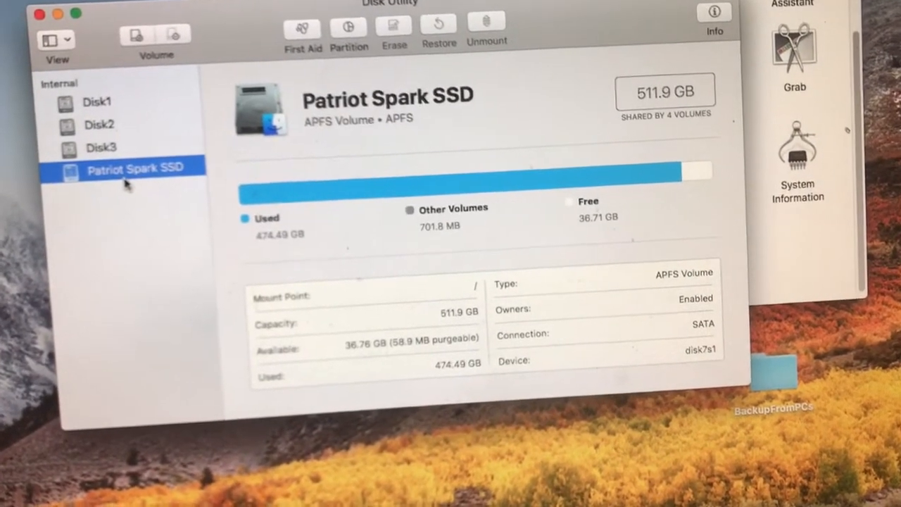
{"action": "left_click", "coordinate": [98, 90]}
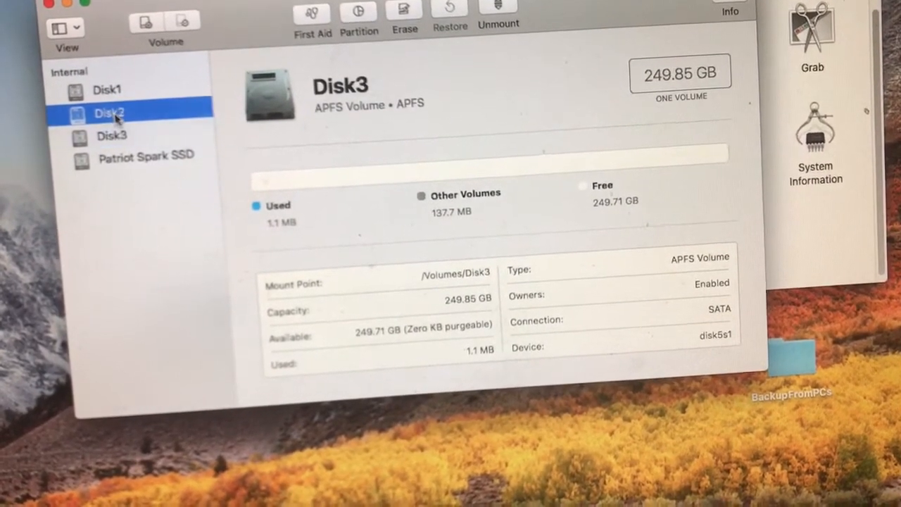
{"action": "left_click", "coordinate": [105, 84]}
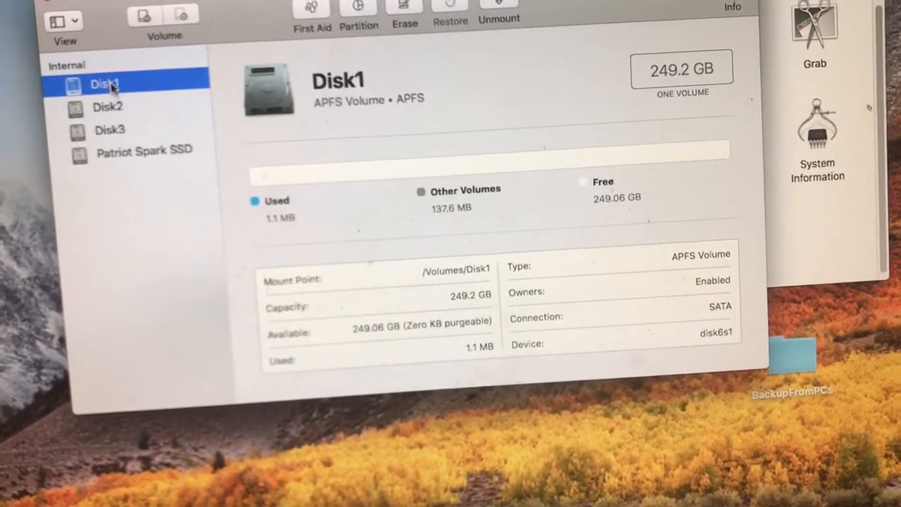
{"action": "left_click", "coordinate": [108, 106]}
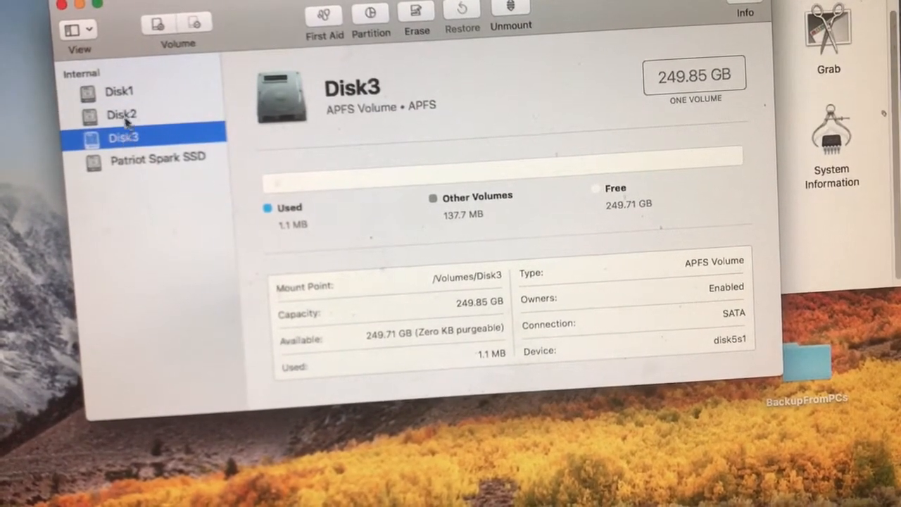
{"action": "left_click", "coordinate": [120, 92]}
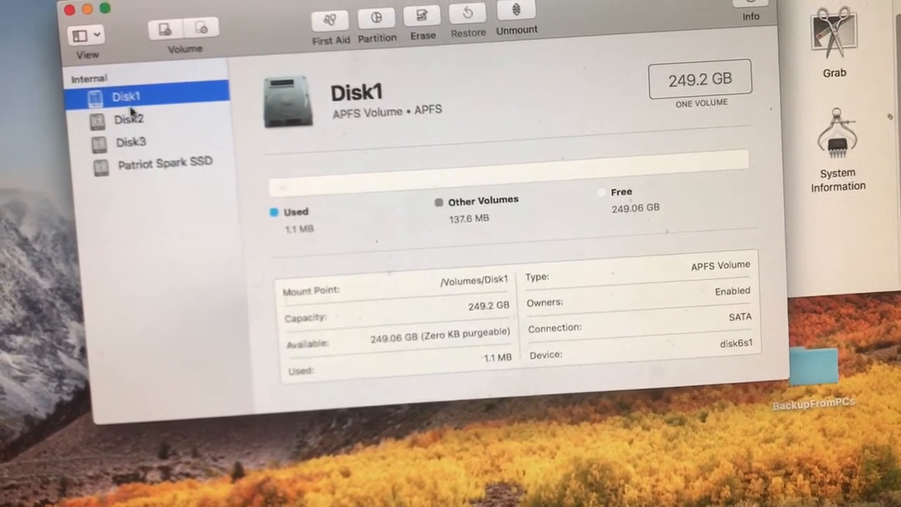
{"action": "left_click", "coordinate": [130, 142]}
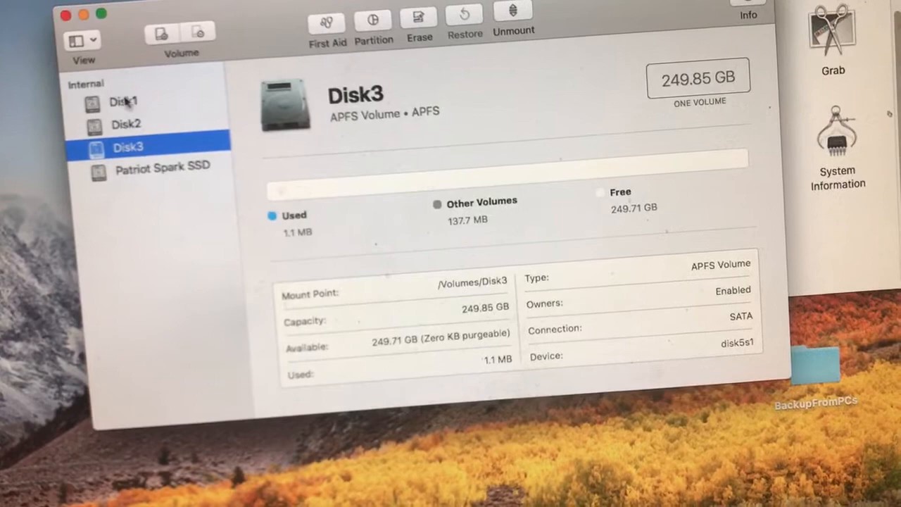
{"action": "left_click", "coordinate": [123, 101]}
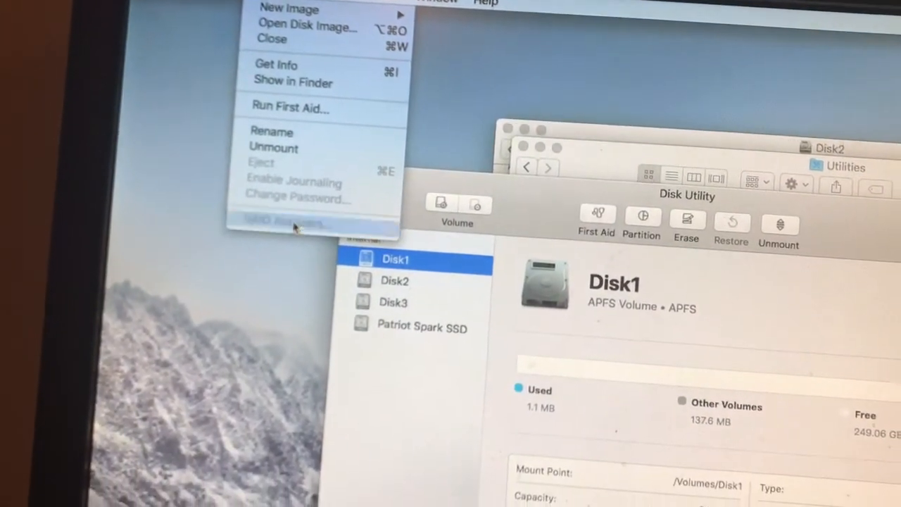
Step: Start a striped RAID 0 set with Disk1, Disk2 and Disk3 and reach its properties
{"action": "left_click", "coordinate": [295, 221]}
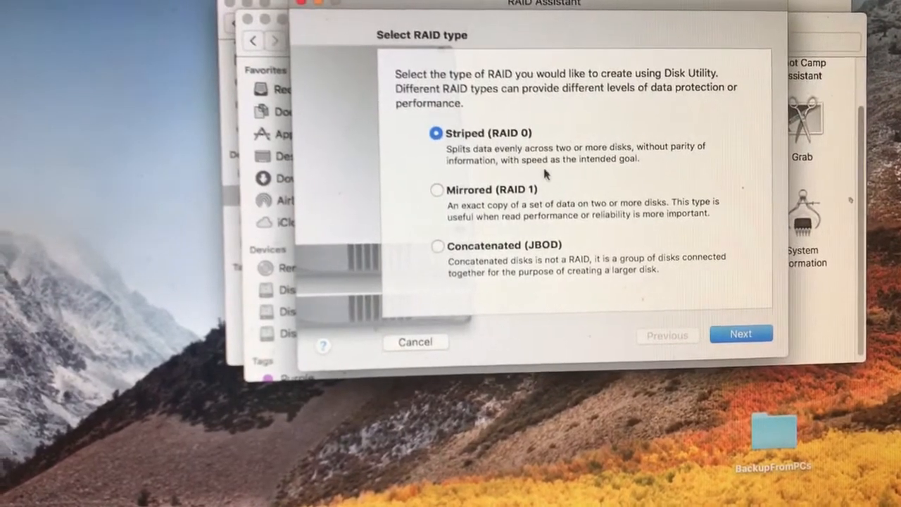
{"action": "left_click", "coordinate": [740, 333]}
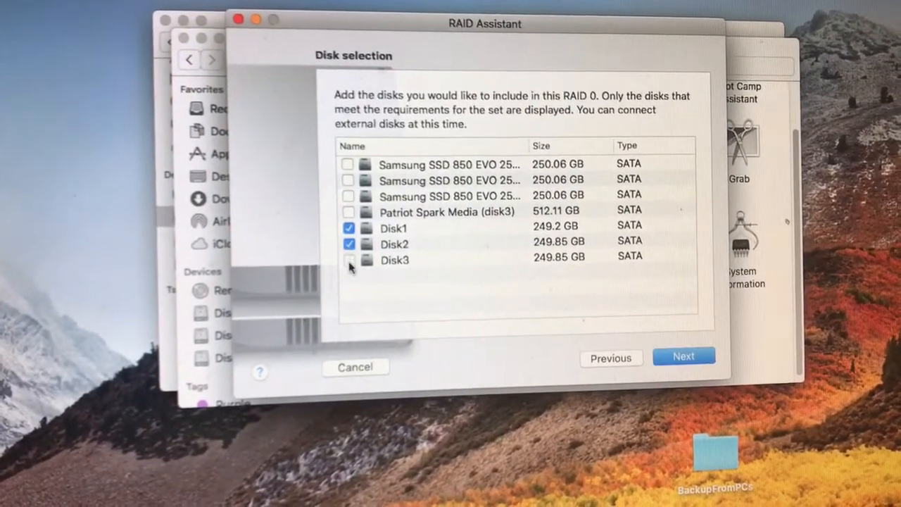
{"action": "left_click", "coordinate": [349, 260]}
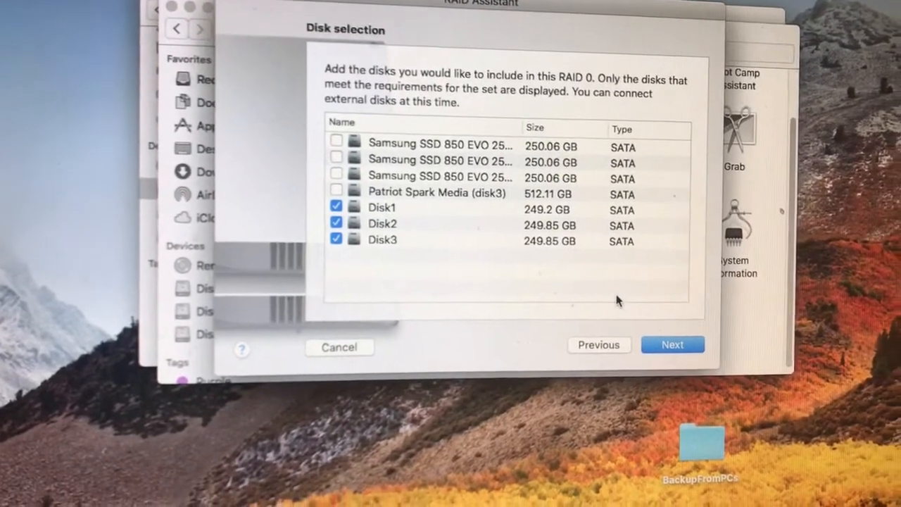
{"action": "left_click", "coordinate": [672, 344]}
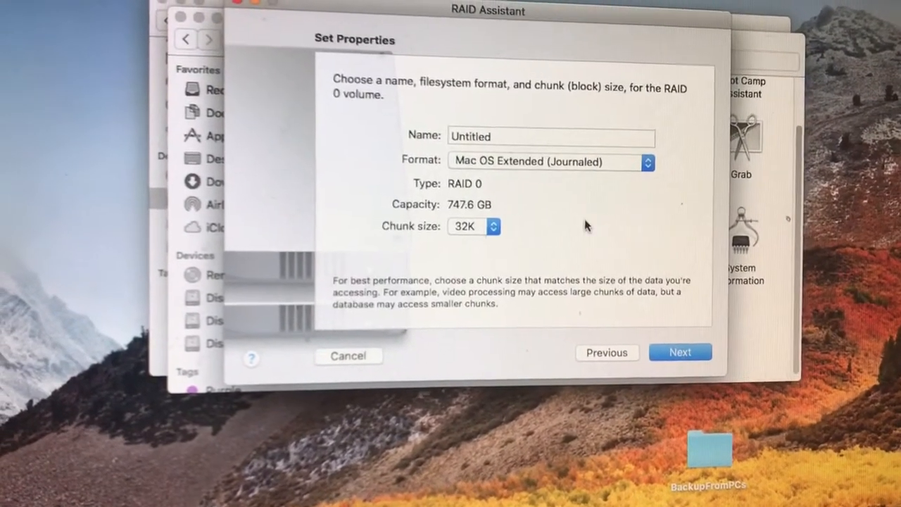
Step: Replace the placeholder name Untitled with RAID0Disks
{"action": "left_click", "coordinate": [551, 135]}
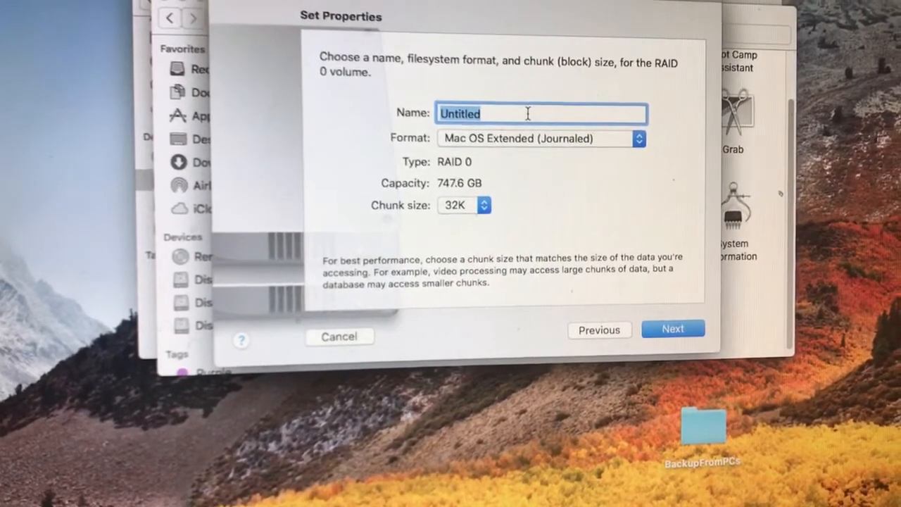
{"action": "type", "text": "R"}
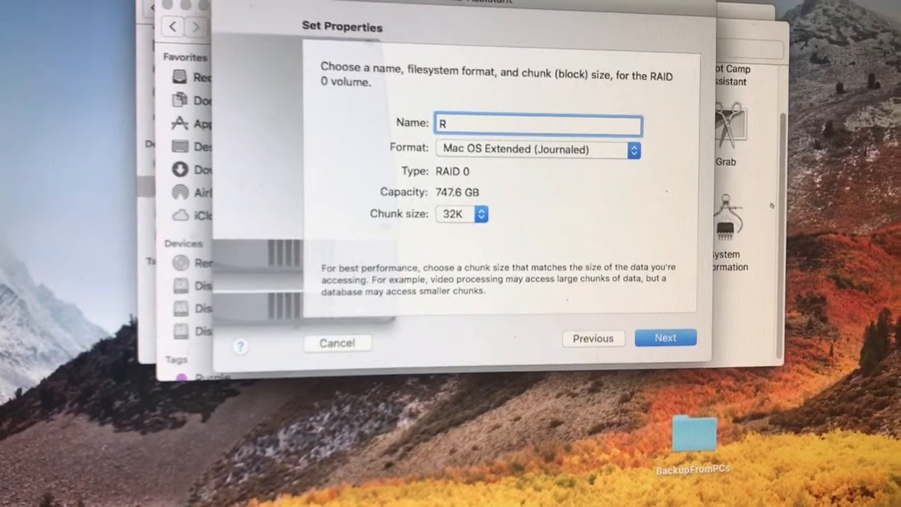
{"action": "type", "text": "AID0"}
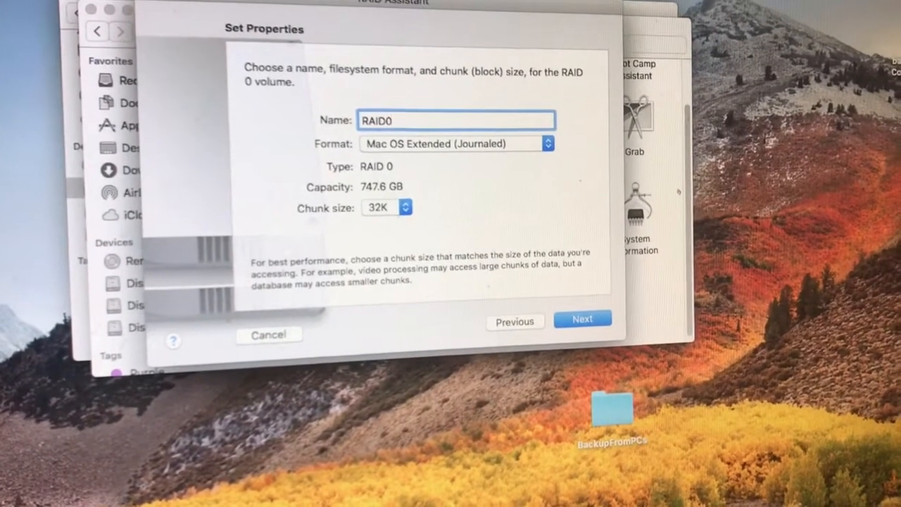
{"action": "type", "text": "Disk"}
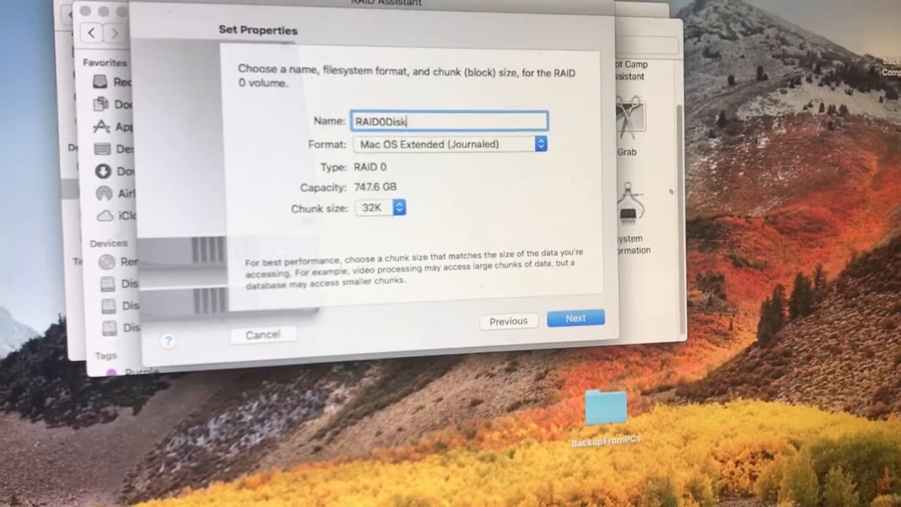
{"action": "type", "text": "s"}
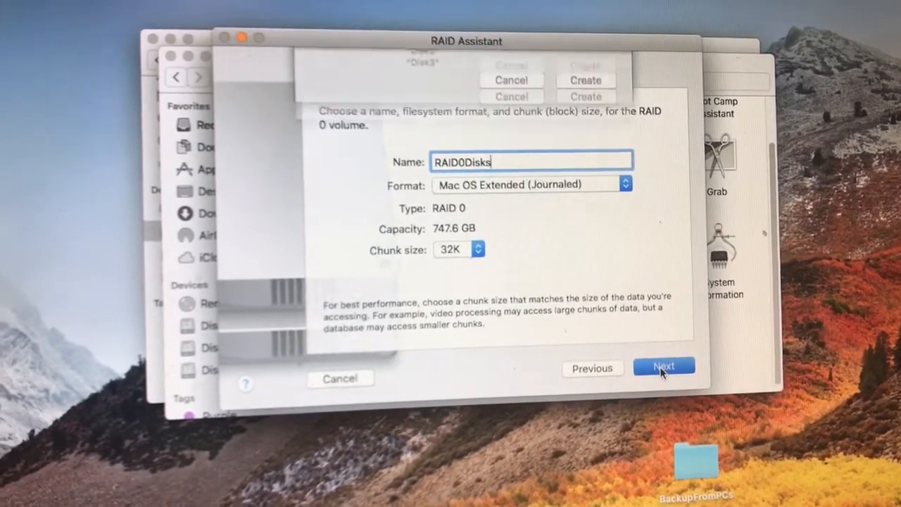
Step: Confirm creating RAID0Disks, erasing Disk1–3; creation fails with a MediaKit partition error
{"action": "left_click", "coordinate": [662, 366]}
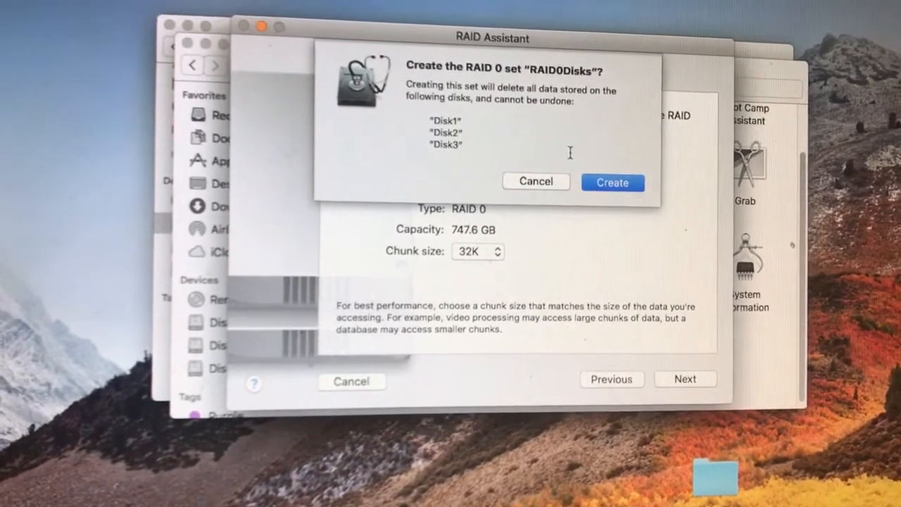
{"action": "left_click", "coordinate": [611, 182]}
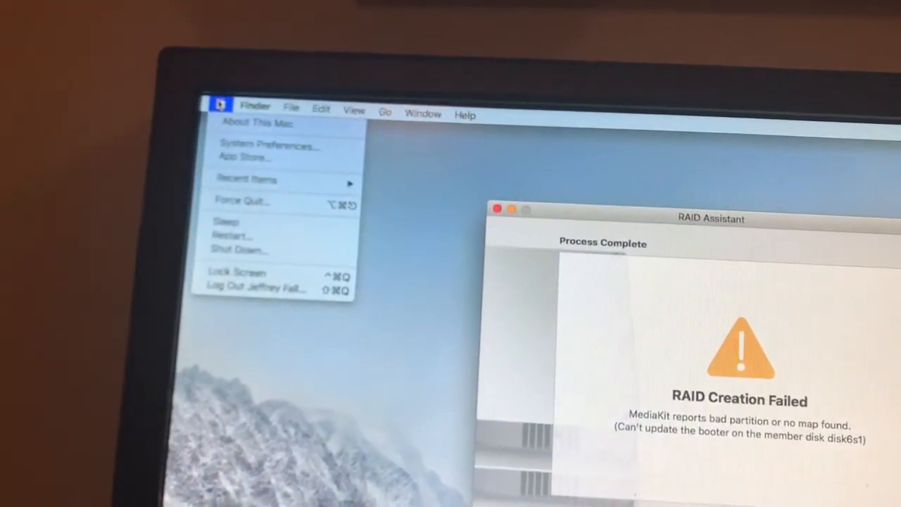
Step: Force quit the unresponsive Disk Utility and close the Force Quit Applications window
{"action": "left_click", "coordinate": [255, 106]}
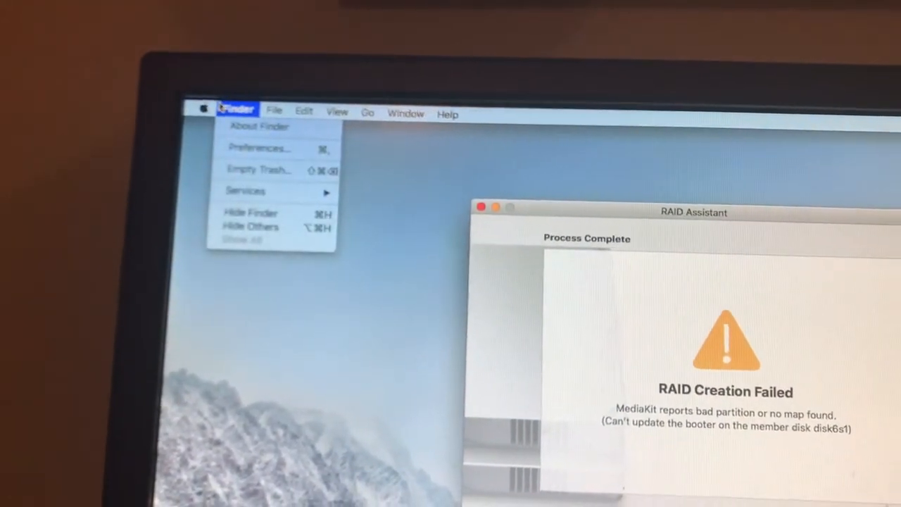
{"action": "left_click", "coordinate": [203, 109]}
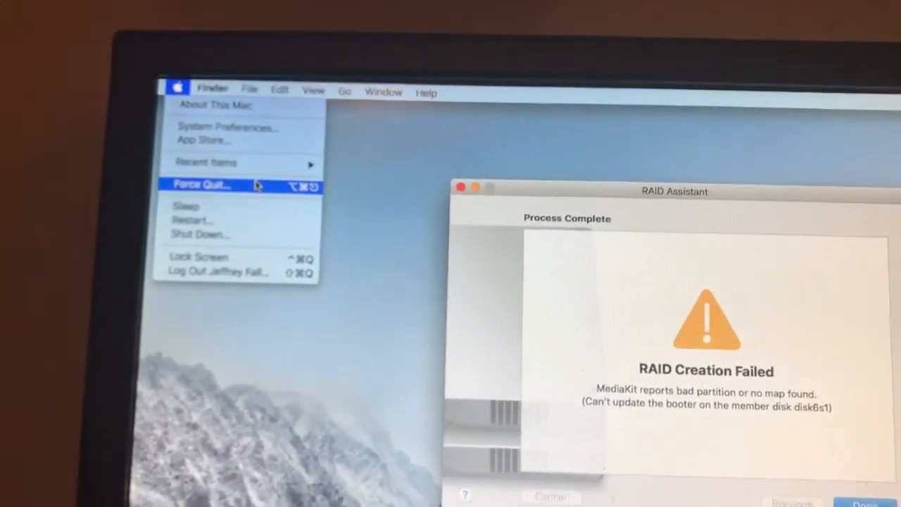
{"action": "left_click", "coordinate": [202, 185]}
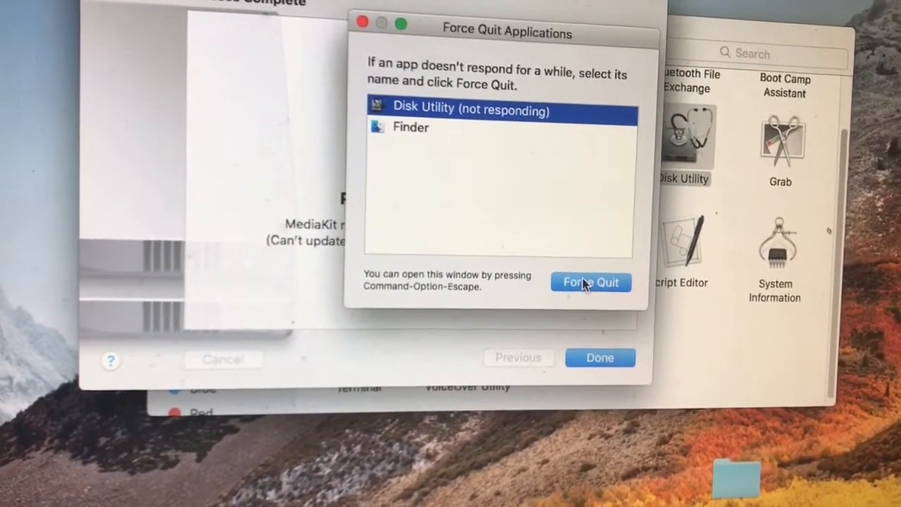
{"action": "left_click", "coordinate": [591, 282]}
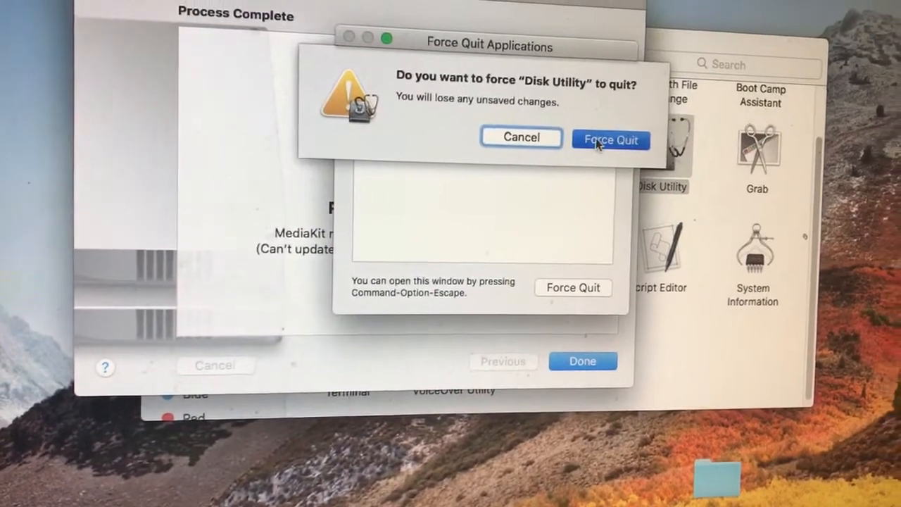
{"action": "left_click", "coordinate": [610, 139]}
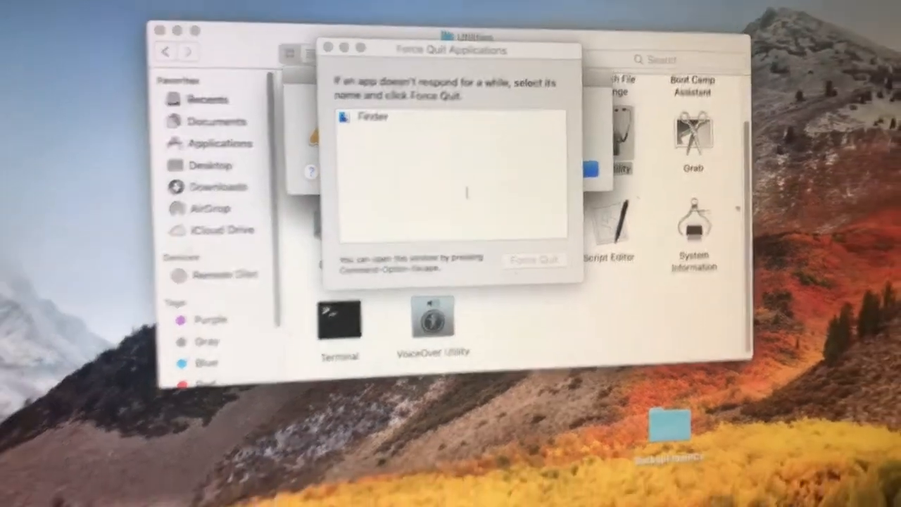
{"action": "left_click", "coordinate": [534, 259]}
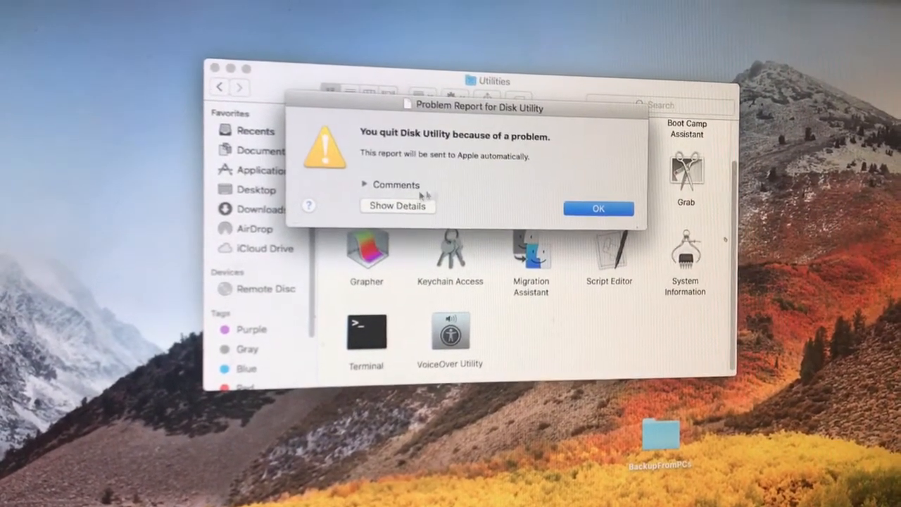
Step: Expand Comments in the Disk Utility problem report and send it to Apple without comments
{"action": "left_click", "coordinate": [366, 185]}
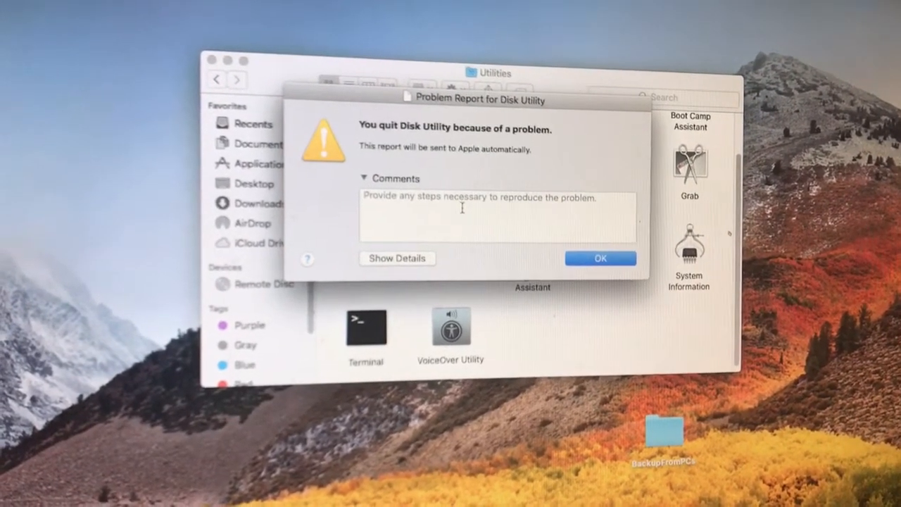
{"action": "mouse_move", "coordinate": [595, 262]}
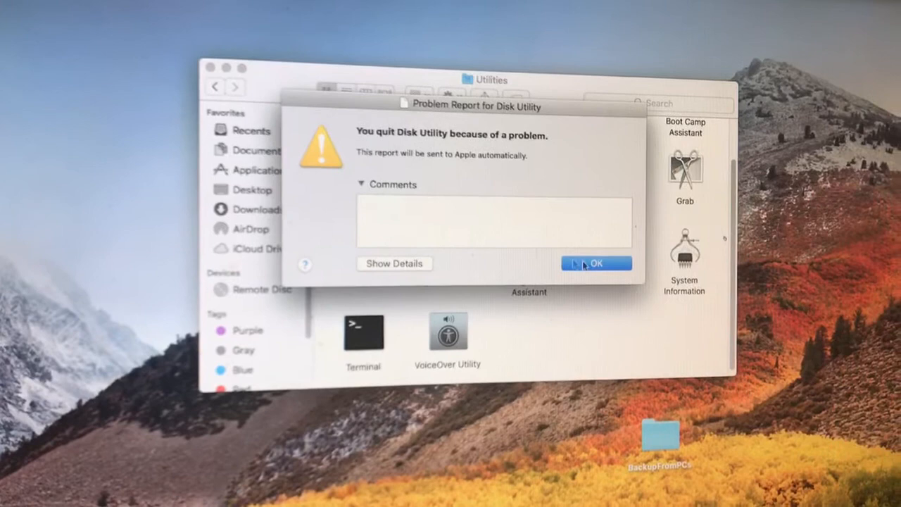
{"action": "left_click", "coordinate": [595, 263]}
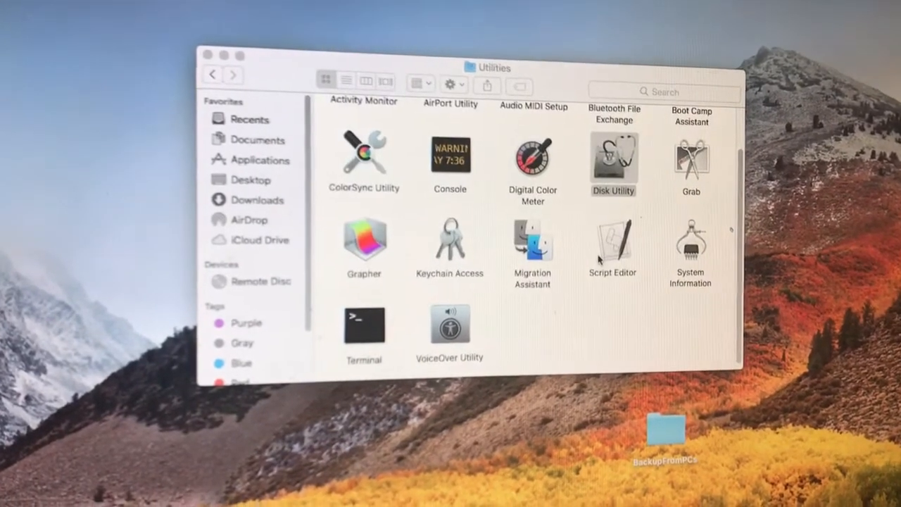